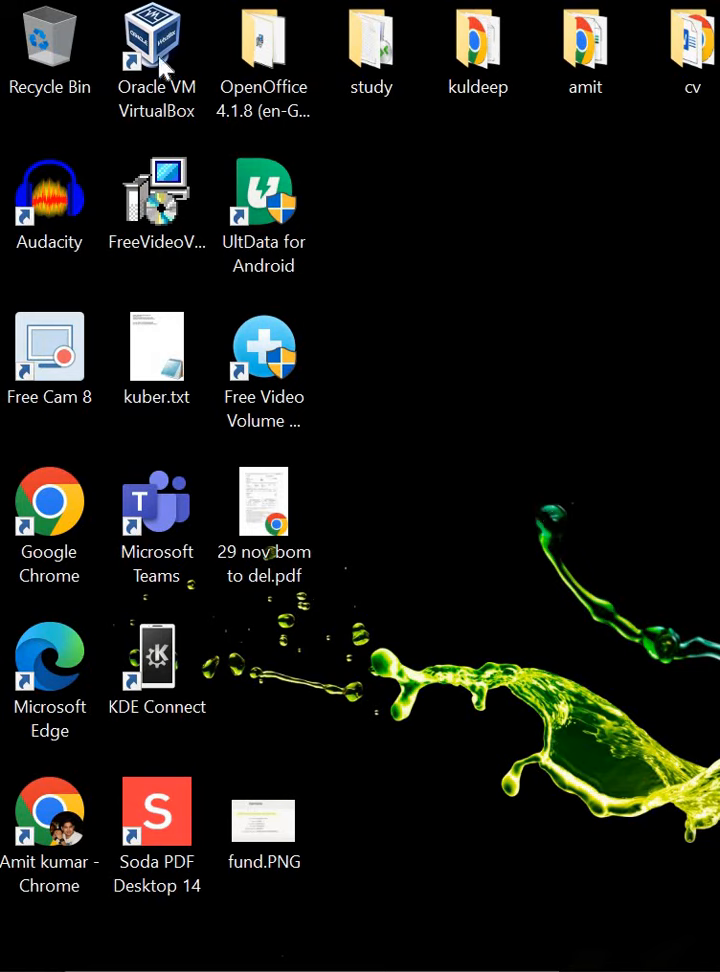
# - Select the Oracle VM VirtualBox shortcut on the desktop
pyautogui.click(156, 45)
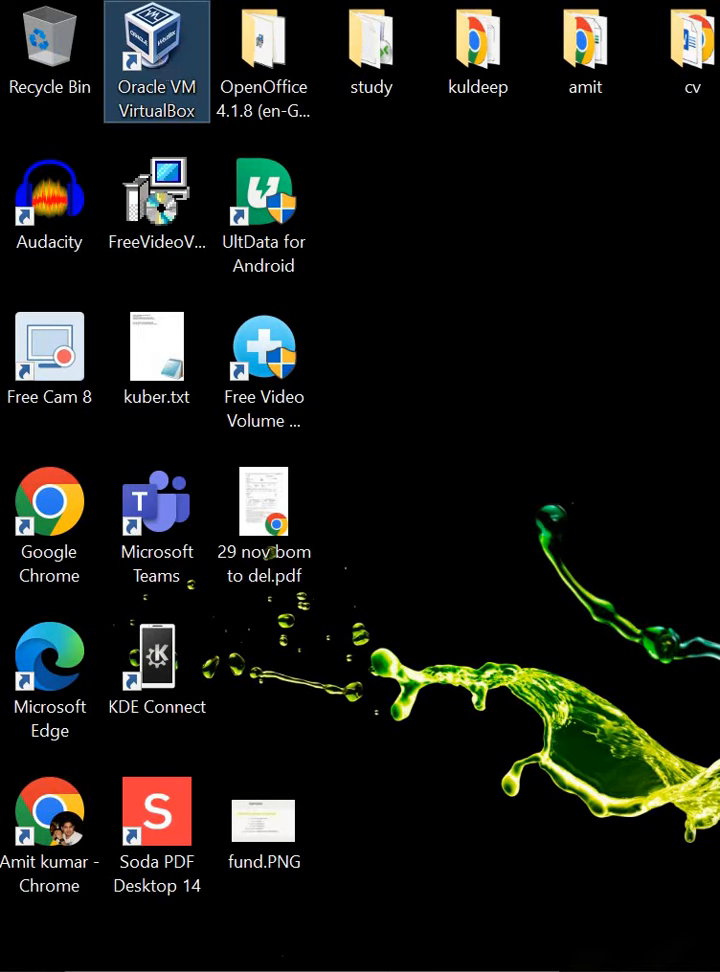
# - Launch VirtualBox Manager to show the VM list with redhat8 running
pyautogui.doubleClick(156, 62)
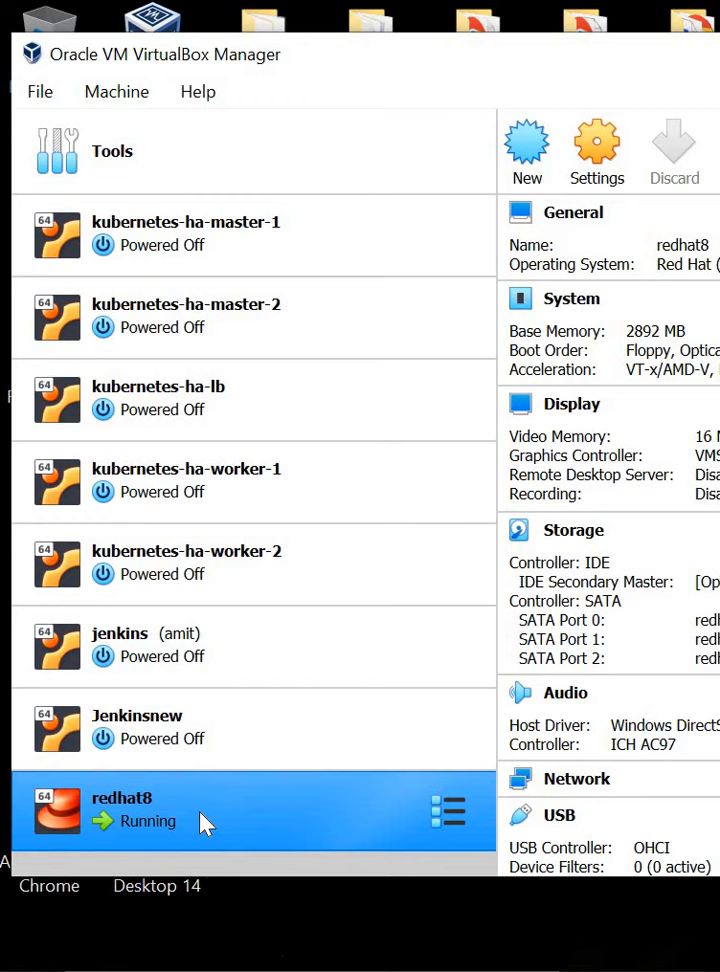
pyautogui.moveTo(277, 315)
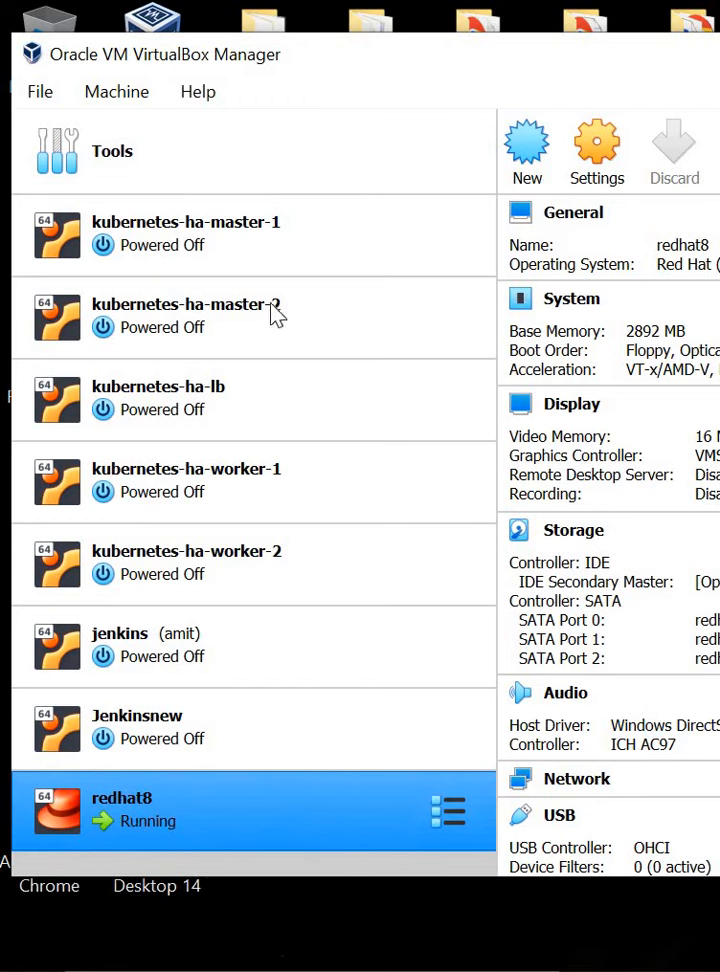
pyautogui.moveTo(548, 478)
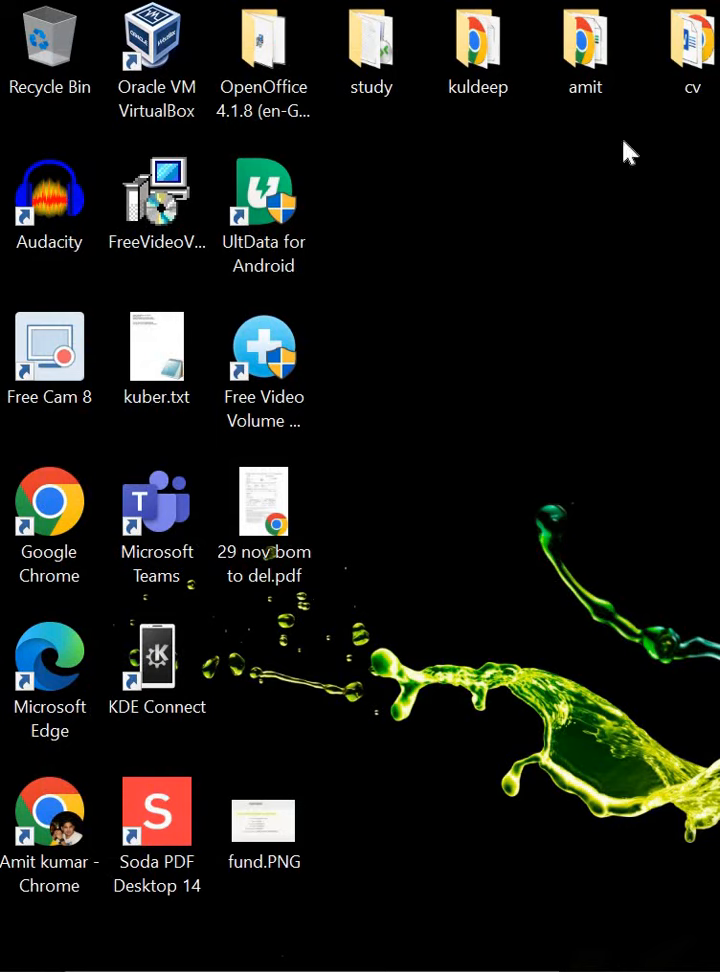
pyautogui.moveTo(483, 309)
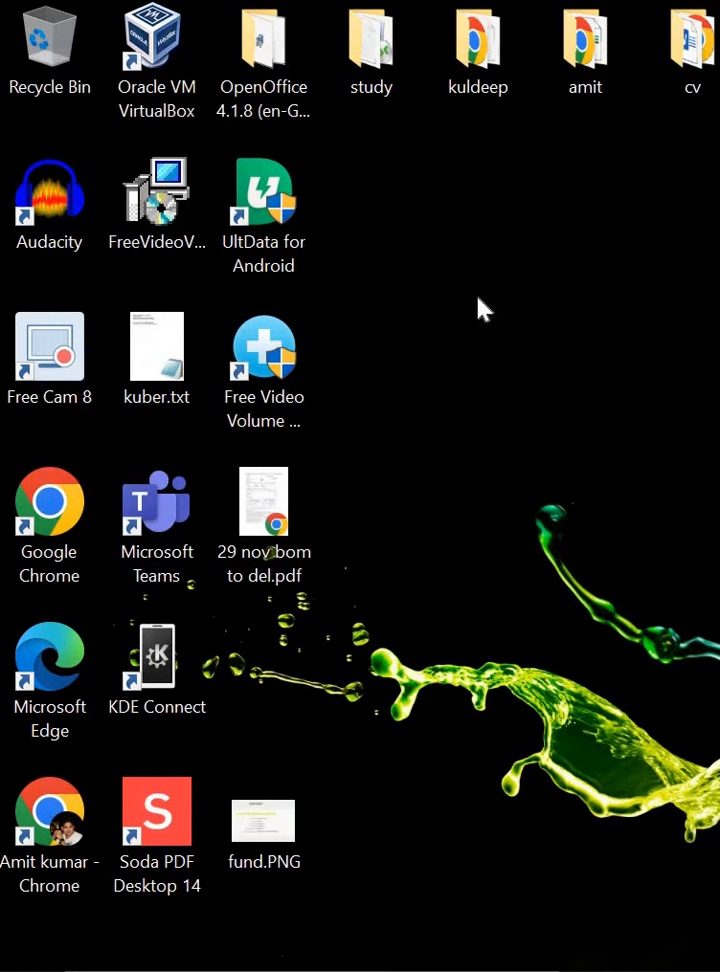
pyautogui.moveTo(477, 323)
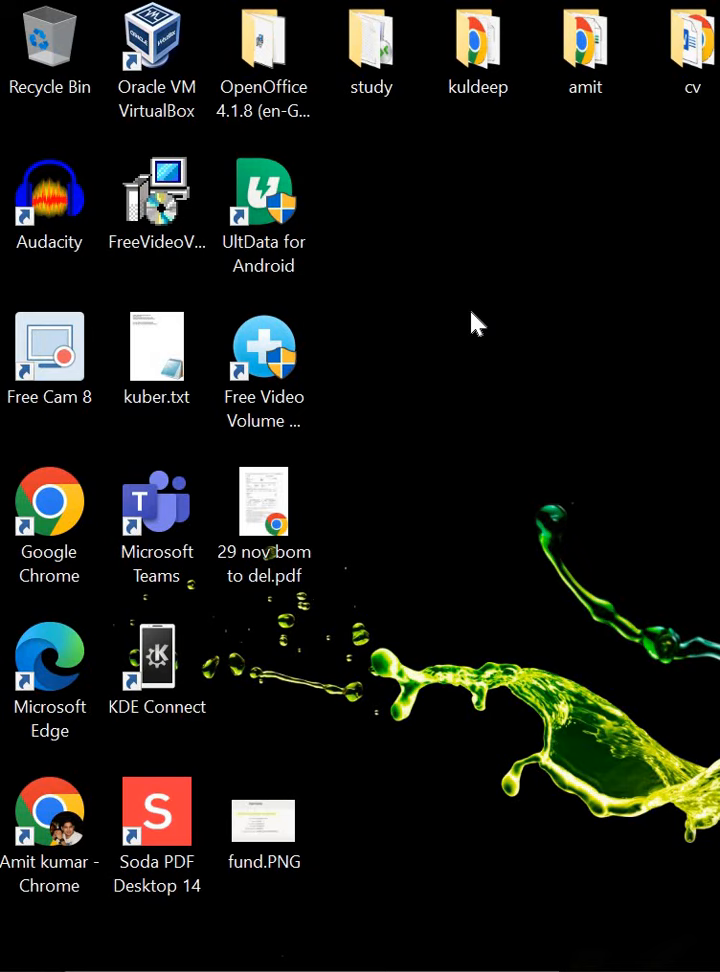
pyautogui.moveTo(416, 617)
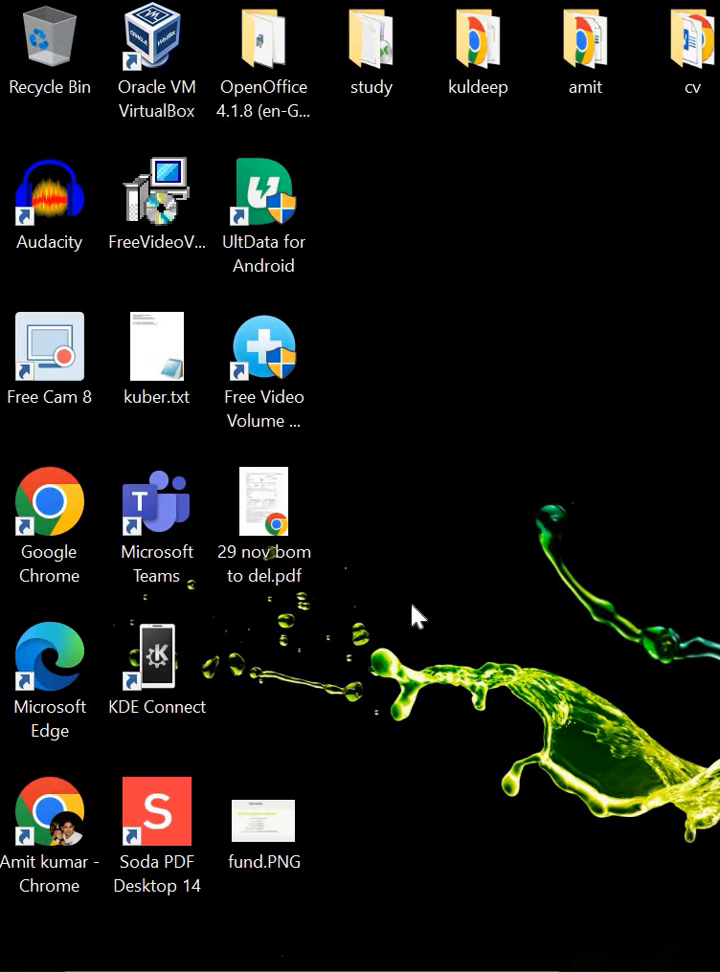
# - Dismiss the desktop context menu and reselect the VirtualBox shortcut
pyautogui.rightClick(418, 615)
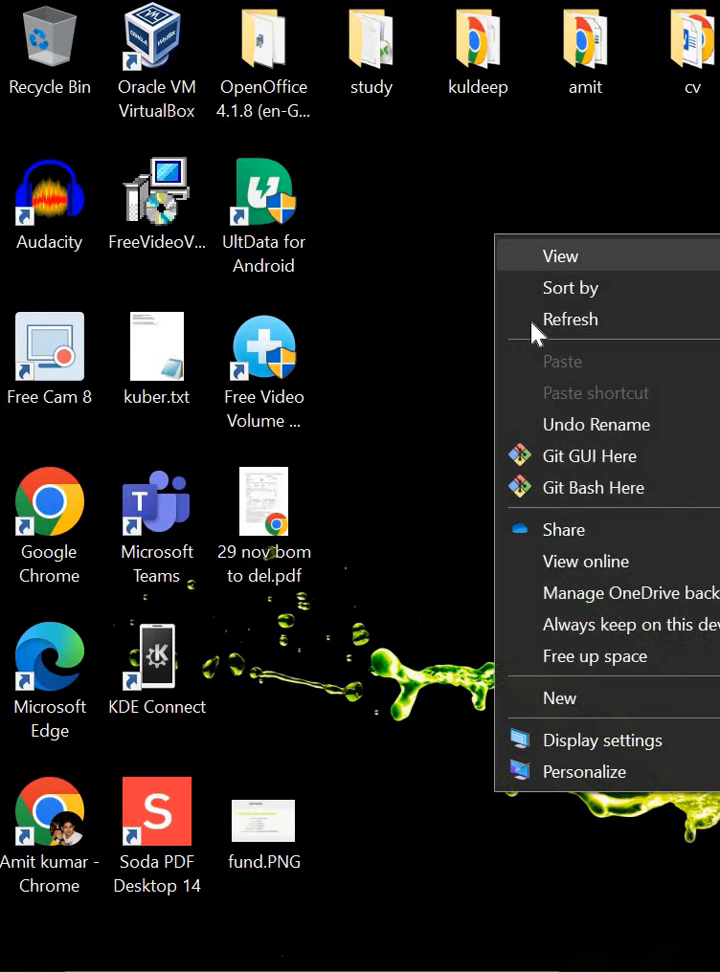
pyautogui.click(467, 311)
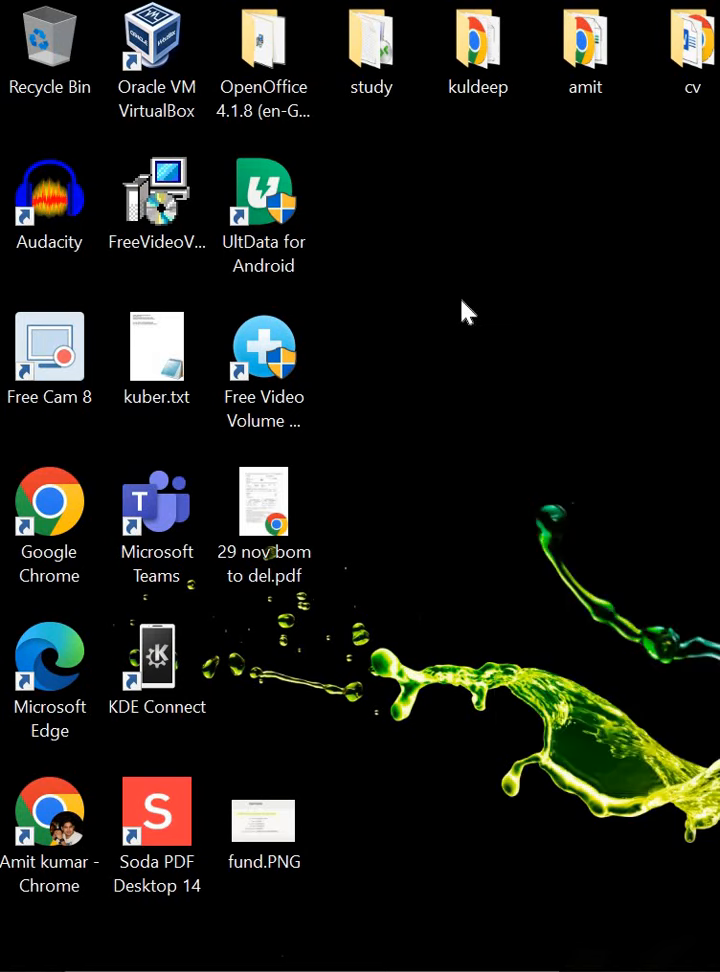
pyautogui.moveTo(190, 105)
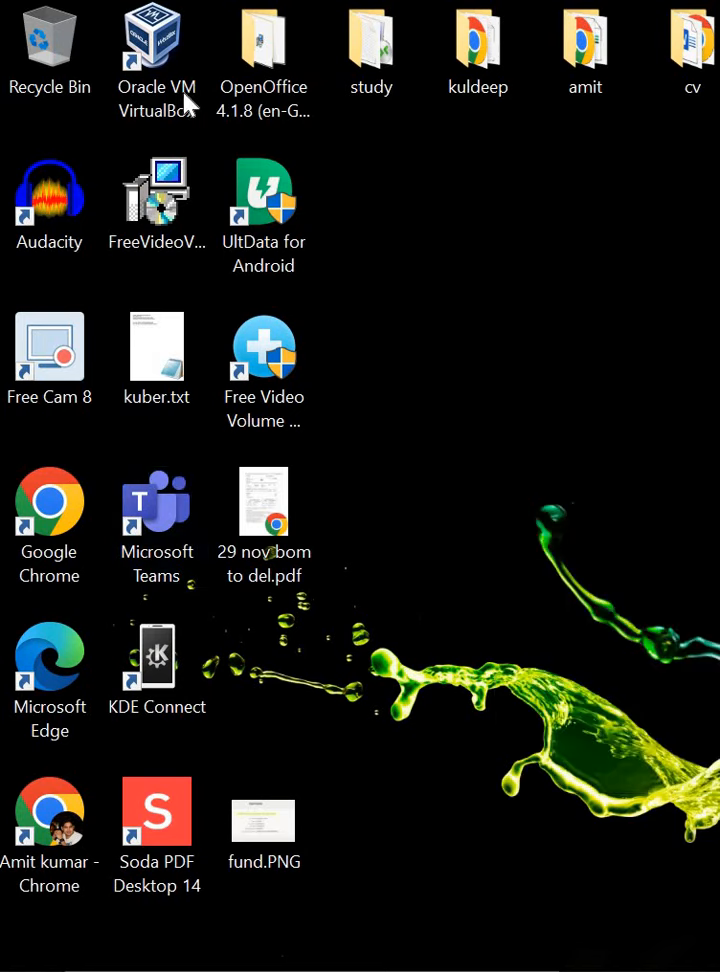
pyautogui.click(156, 50)
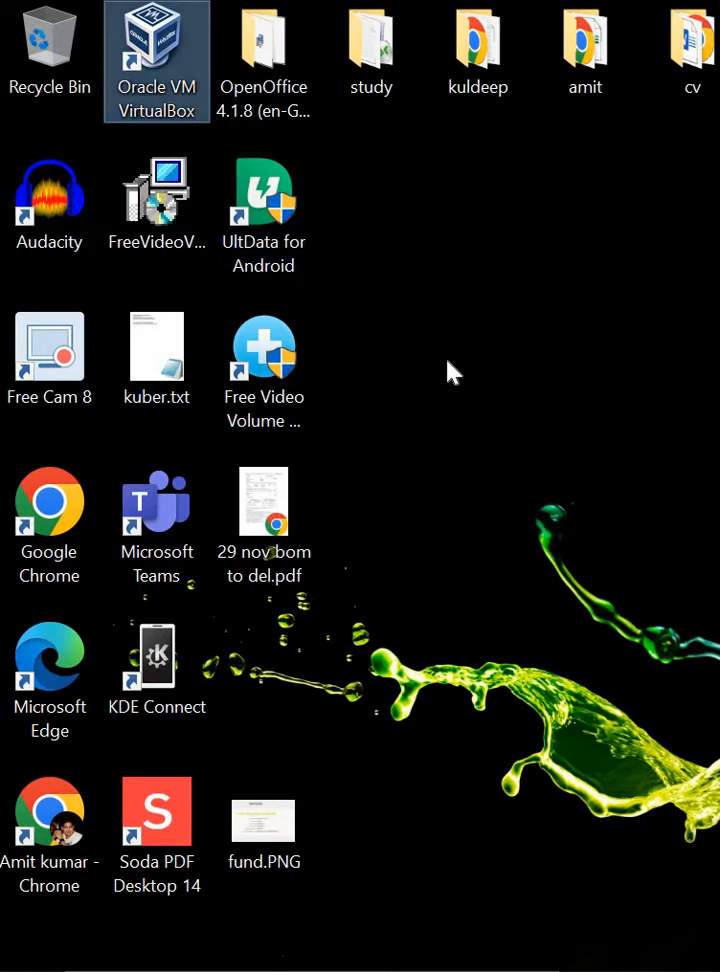
# - Relaunch VirtualBox and view redhat8's General, System and Storage settings pages
pyautogui.doubleClick(156, 62)
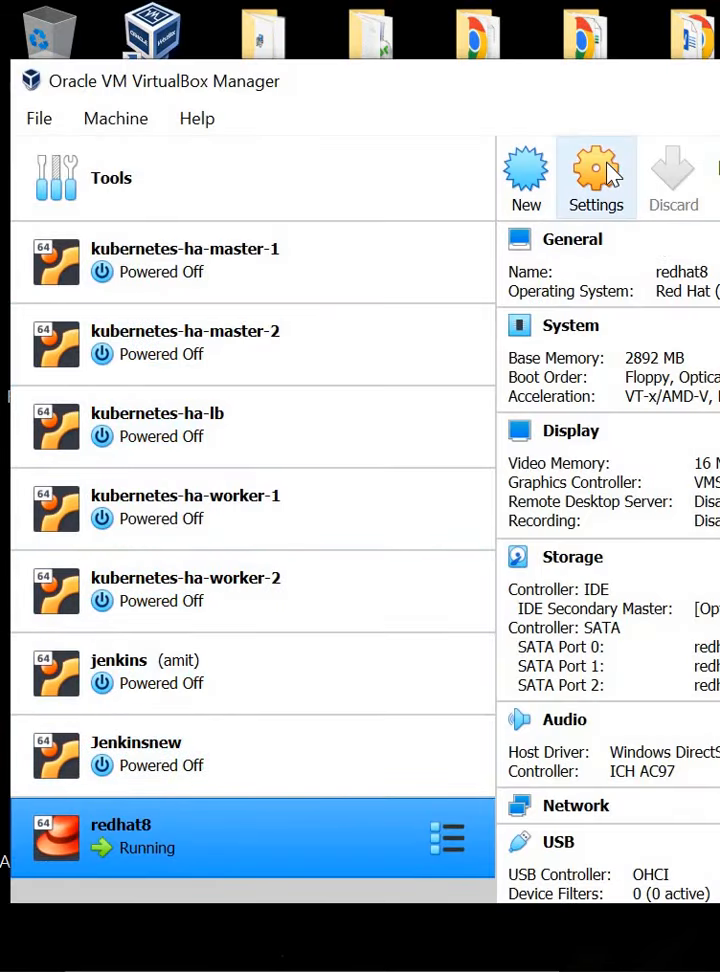
pyautogui.click(596, 177)
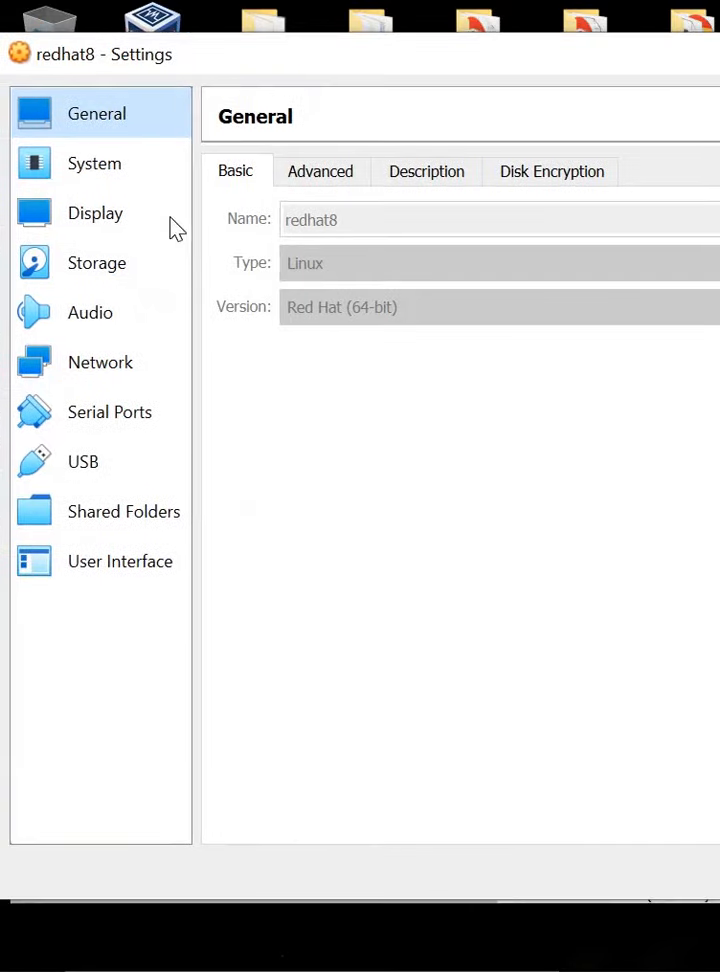
pyautogui.click(94, 163)
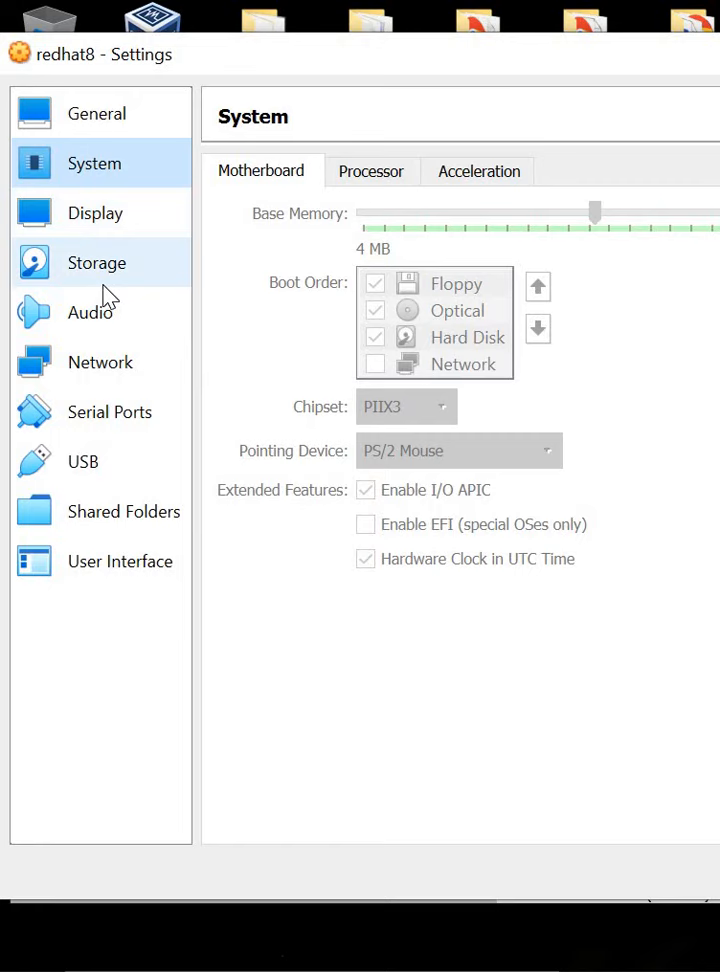
pyautogui.click(96, 262)
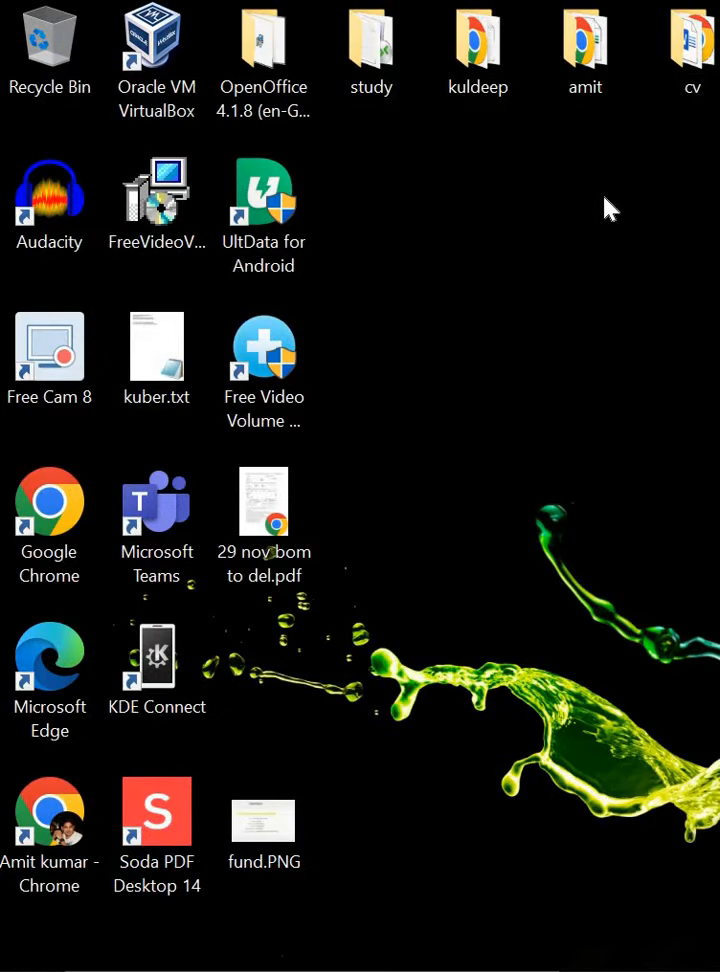
pyautogui.moveTo(475, 393)
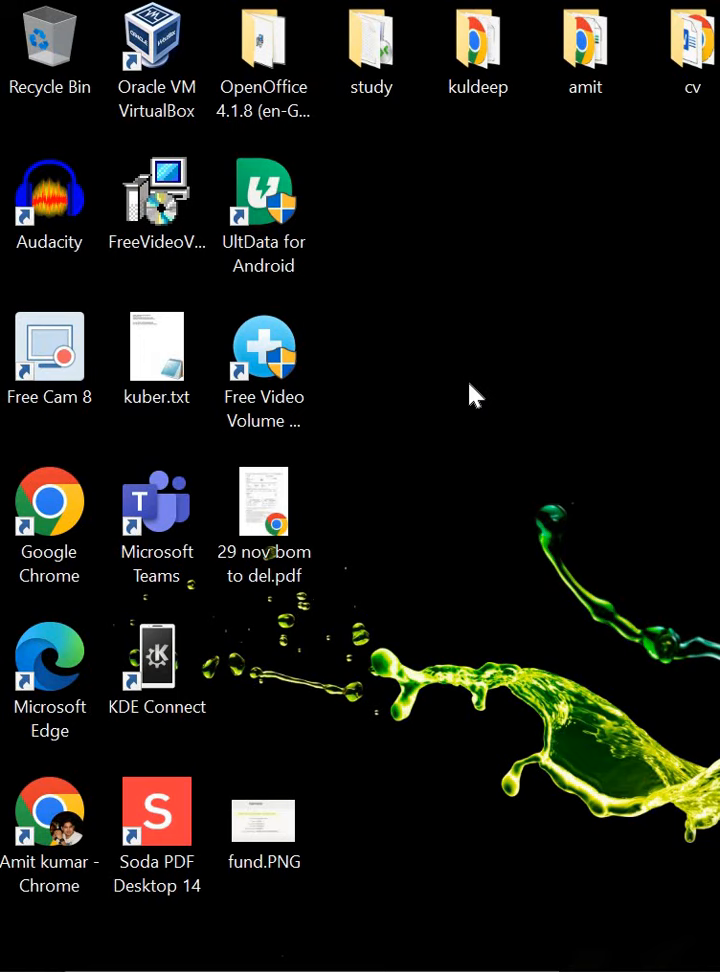
pyautogui.moveTo(485, 434)
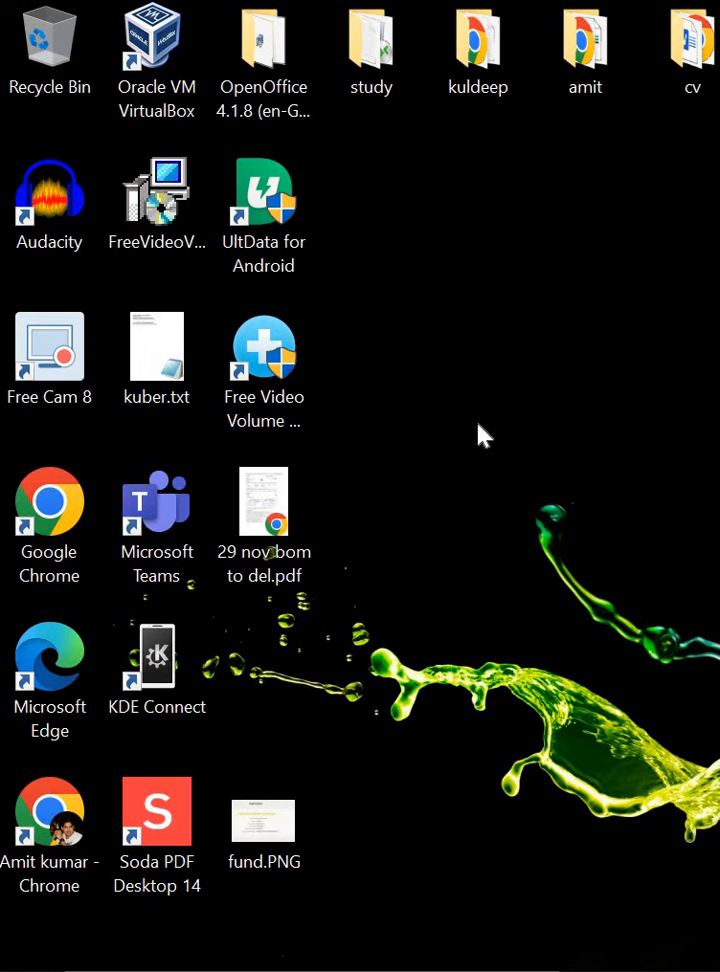